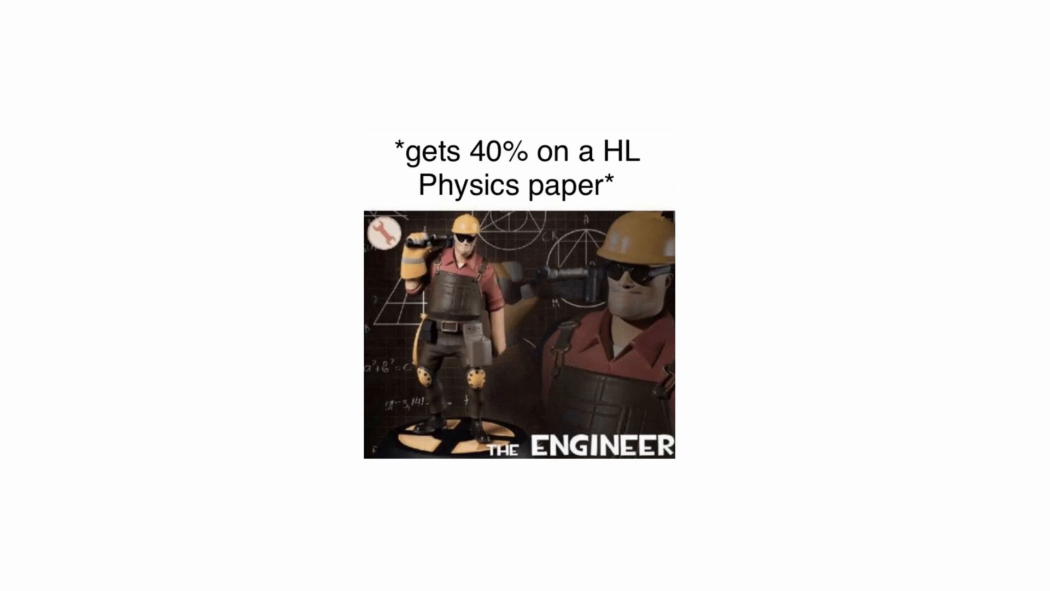
pyautogui.scroll(-3)
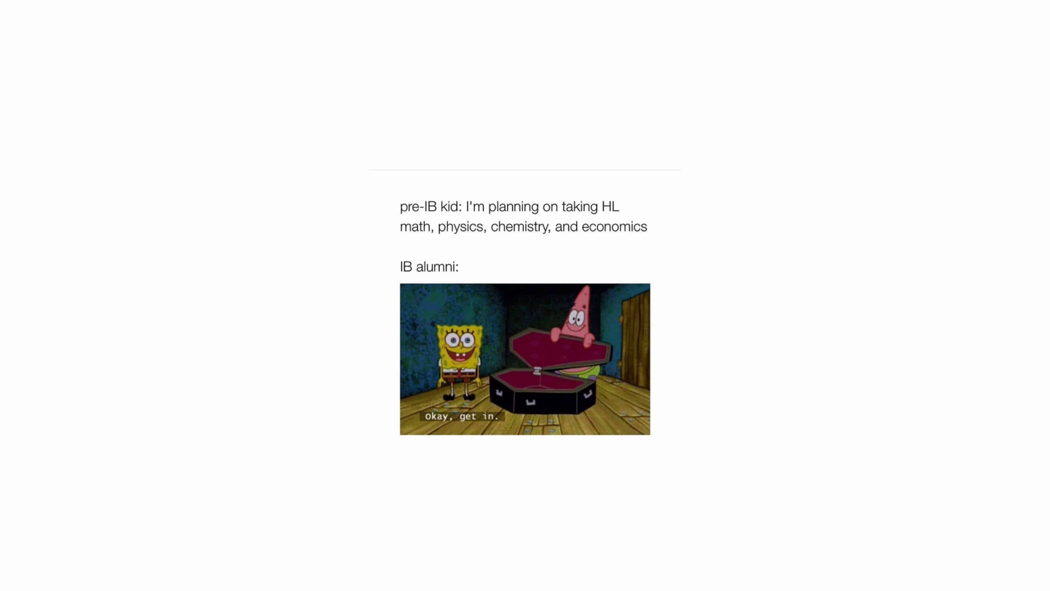